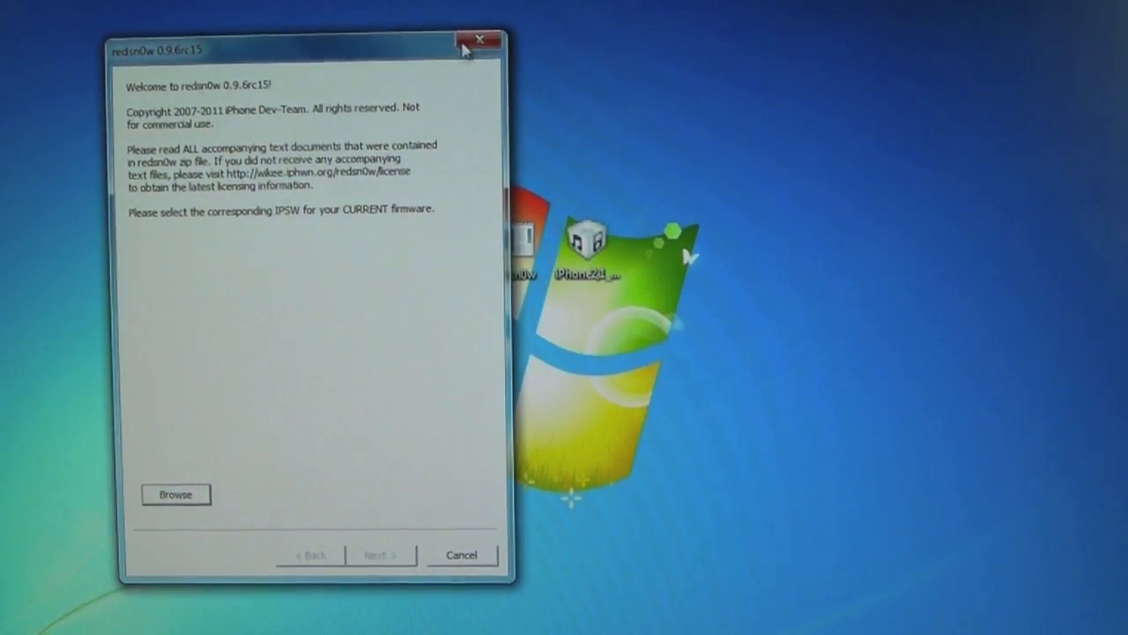
Step: Restart redsn0w with administrator rights and allow it through User Account Control
{"action": "left_click", "coordinate": [480, 40]}
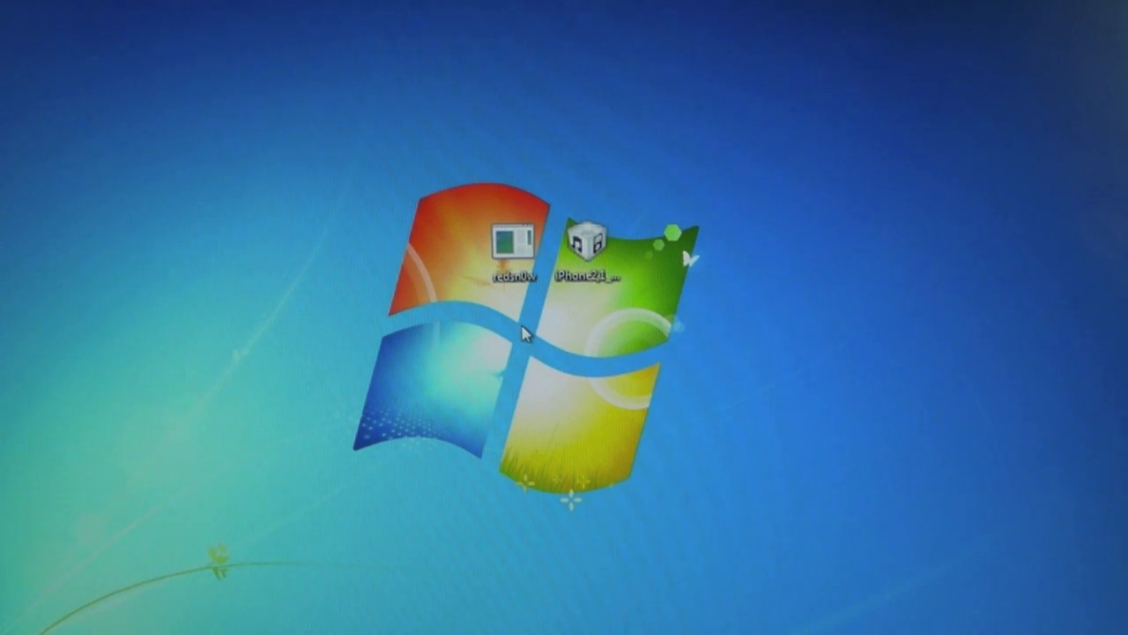
{"action": "mouse_move", "coordinate": [610, 300]}
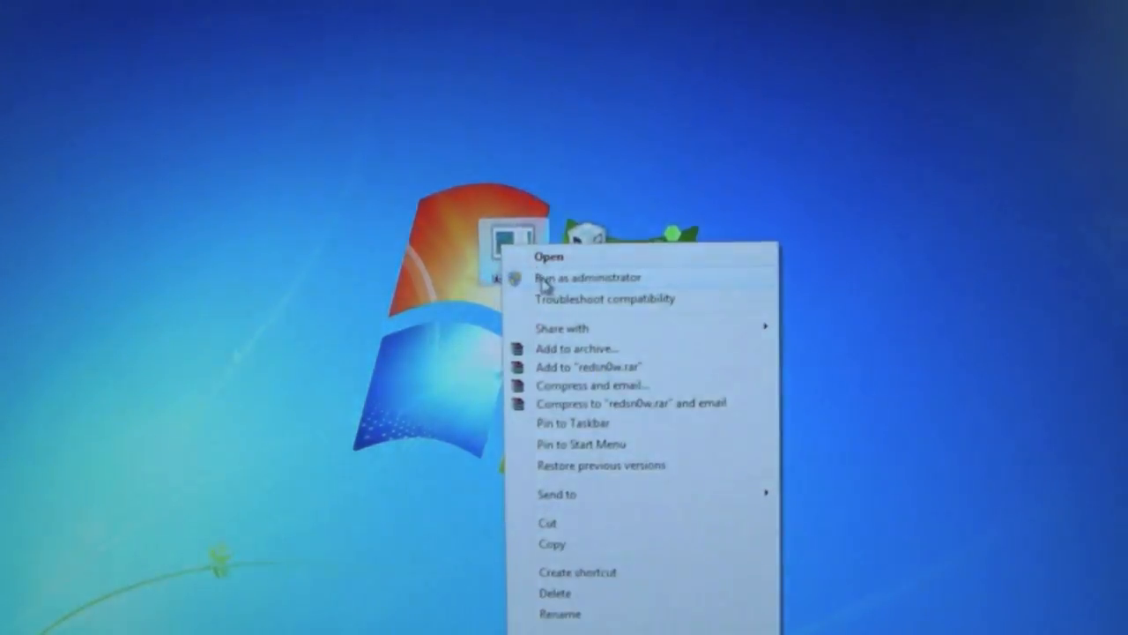
{"action": "left_click", "coordinate": [590, 277]}
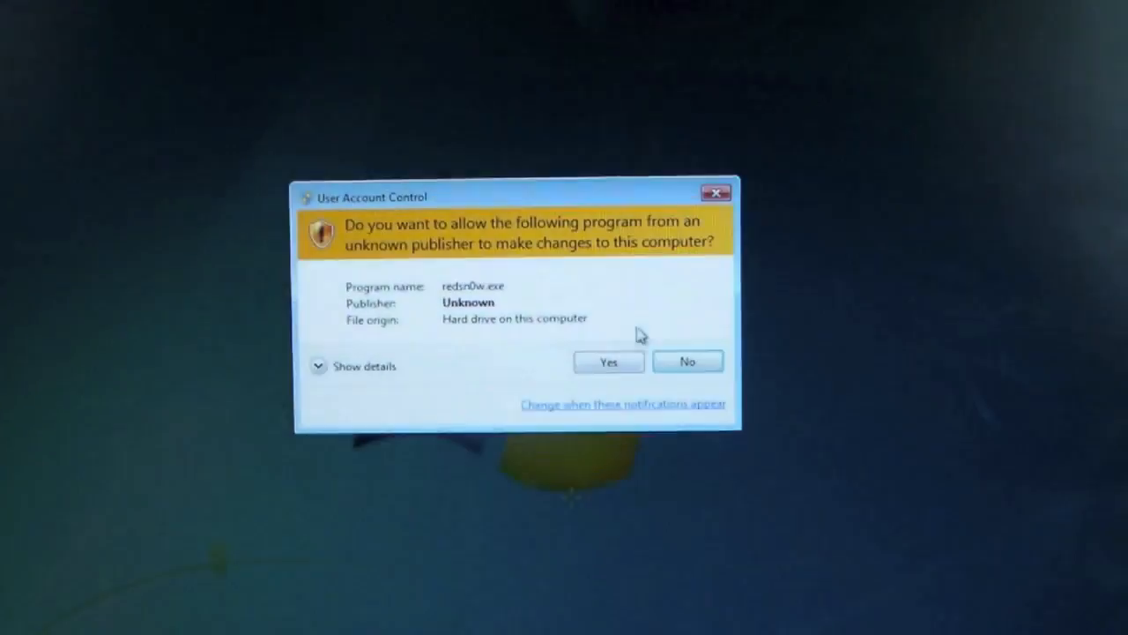
{"action": "left_click", "coordinate": [608, 361]}
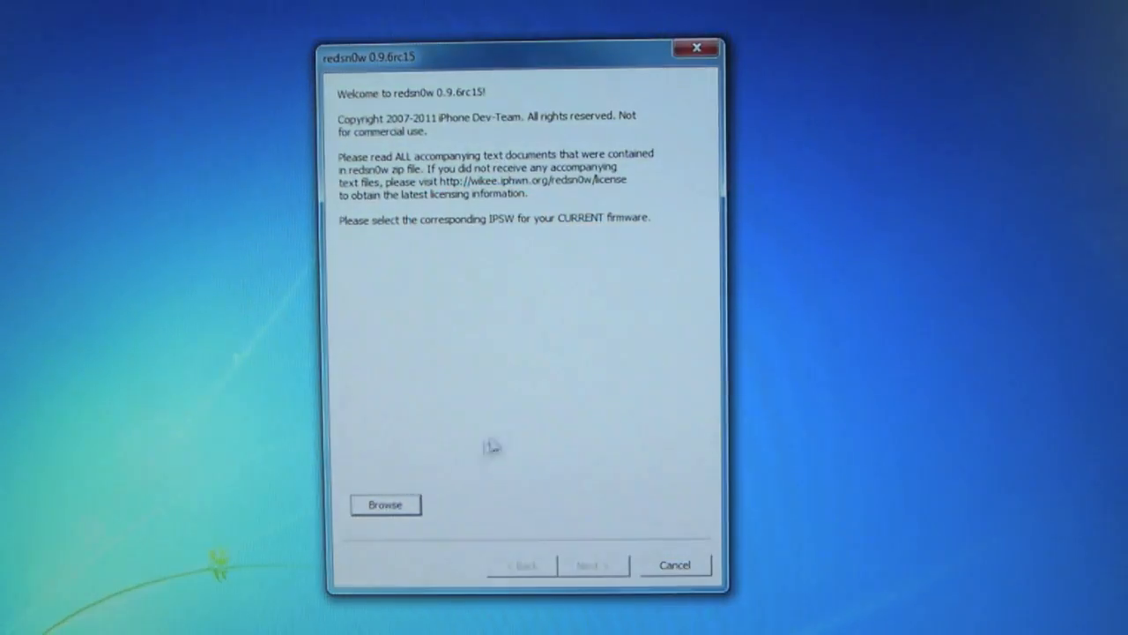
Step: Select the 4.3.3 IPSW, answer the newer-model iPhone 3GS prompt, and continue
{"action": "left_click", "coordinate": [386, 504]}
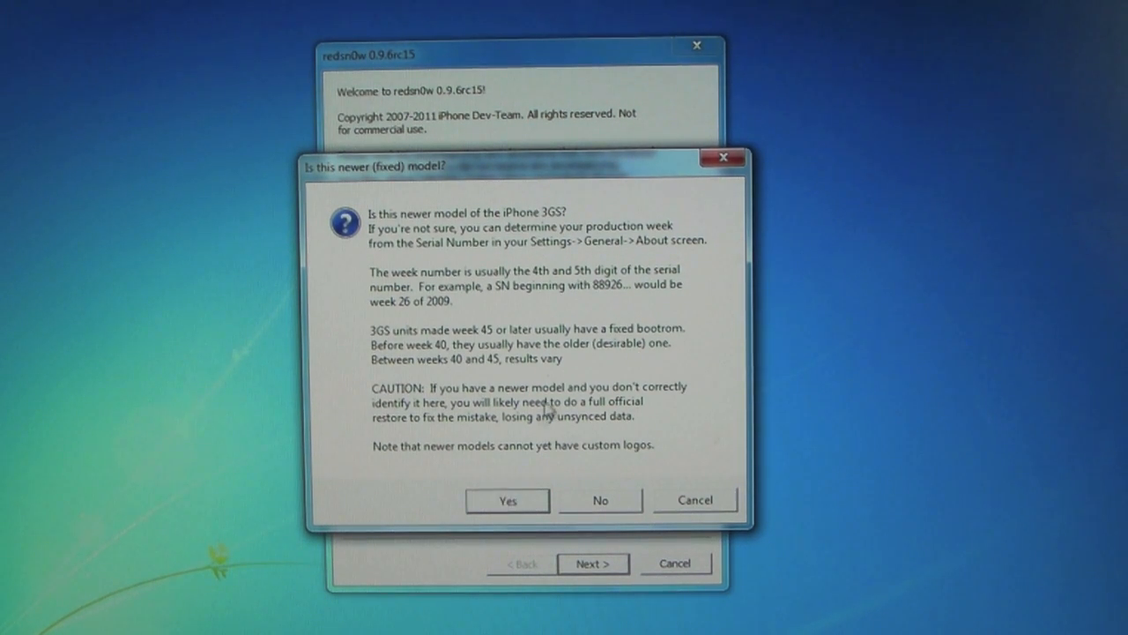
{"action": "left_click", "coordinate": [506, 500]}
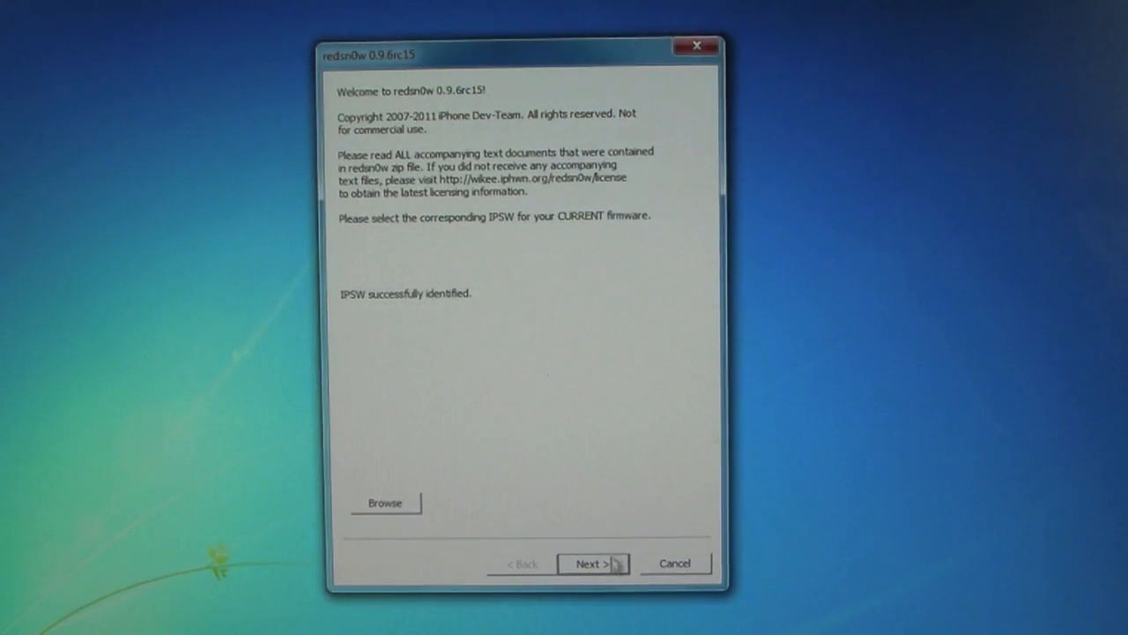
{"action": "left_click", "coordinate": [592, 562]}
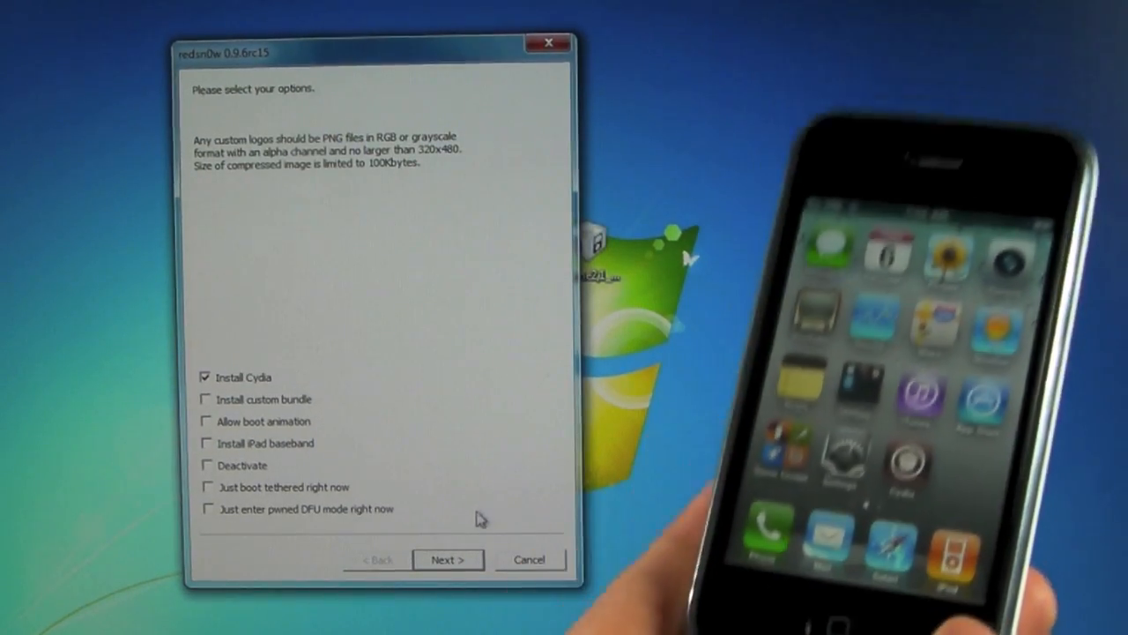
Step: Keep only Install Cydia ticked and proceed past the options page
{"action": "left_click", "coordinate": [448, 558]}
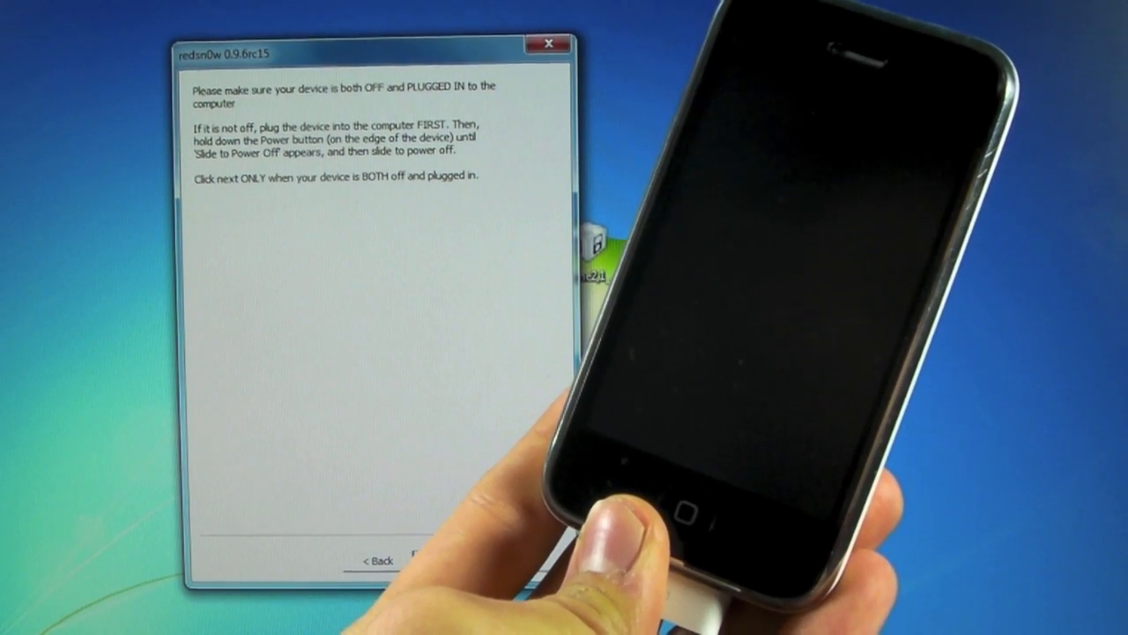
Step: Confirm the iPhone is off and plugged in to reach the DFU mode instructions
{"action": "left_click", "coordinate": [422, 559]}
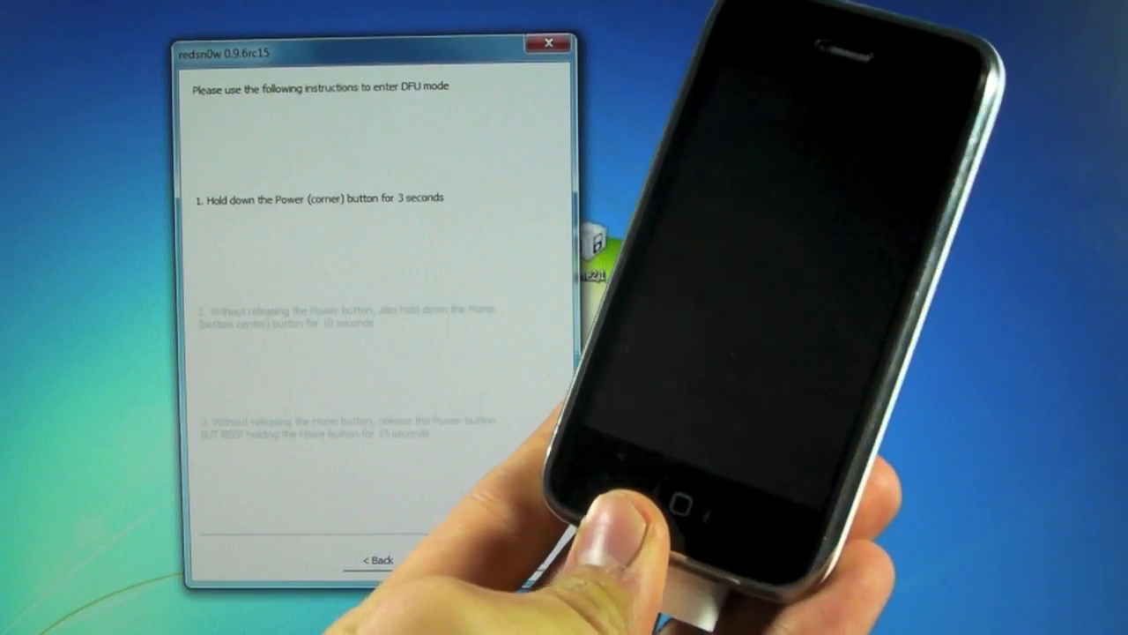